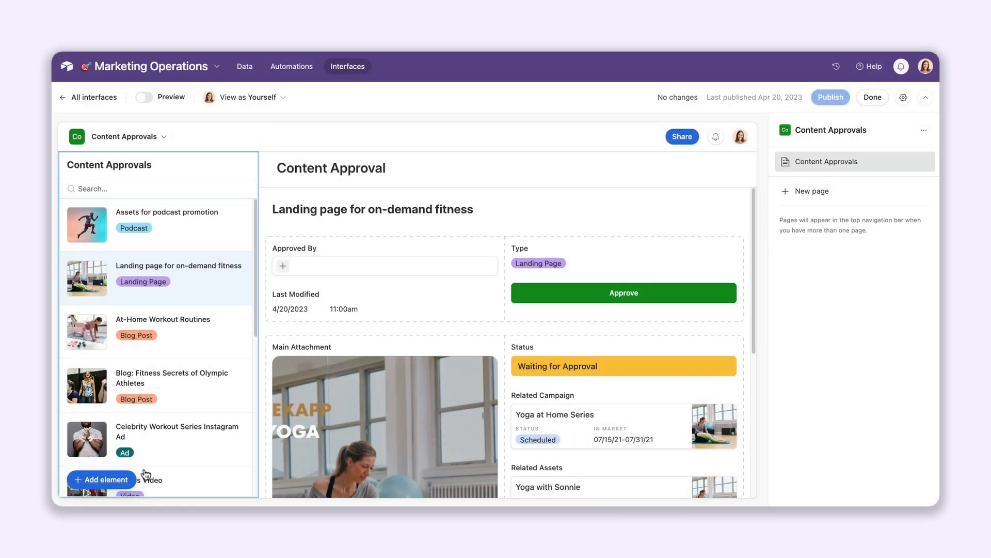
Step: Place a Record comments element below the Main Attachment section of the Content Approval page
click(101, 479)
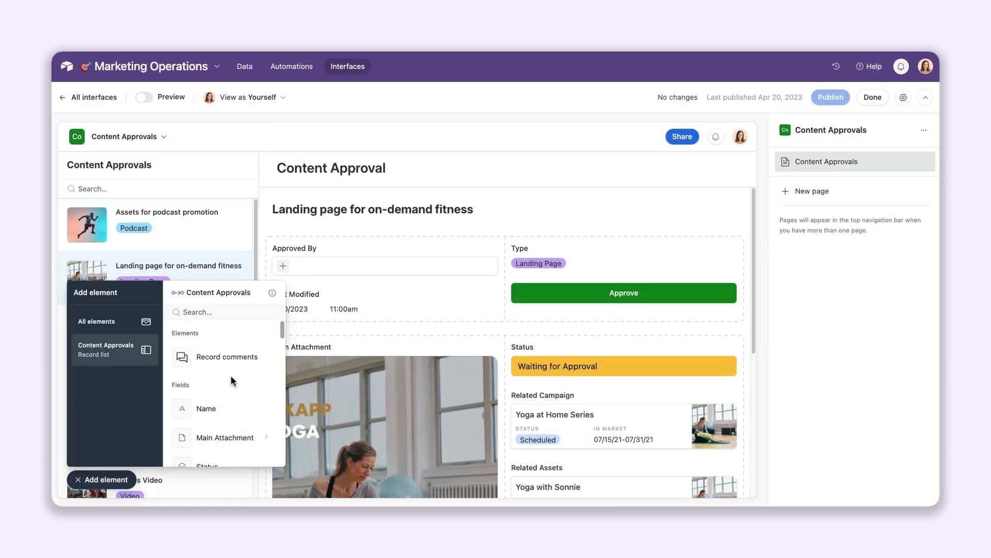
click(225, 357)
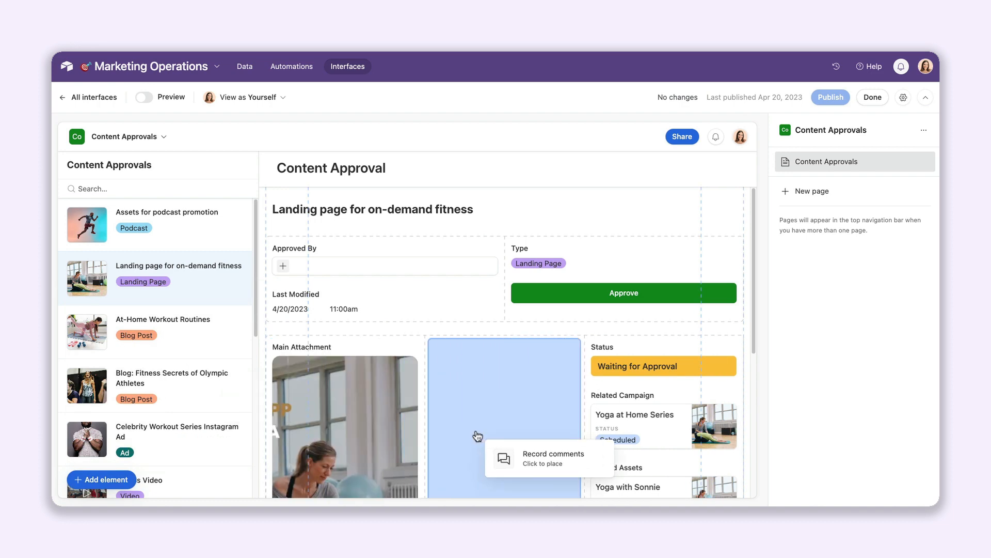
click(504, 437)
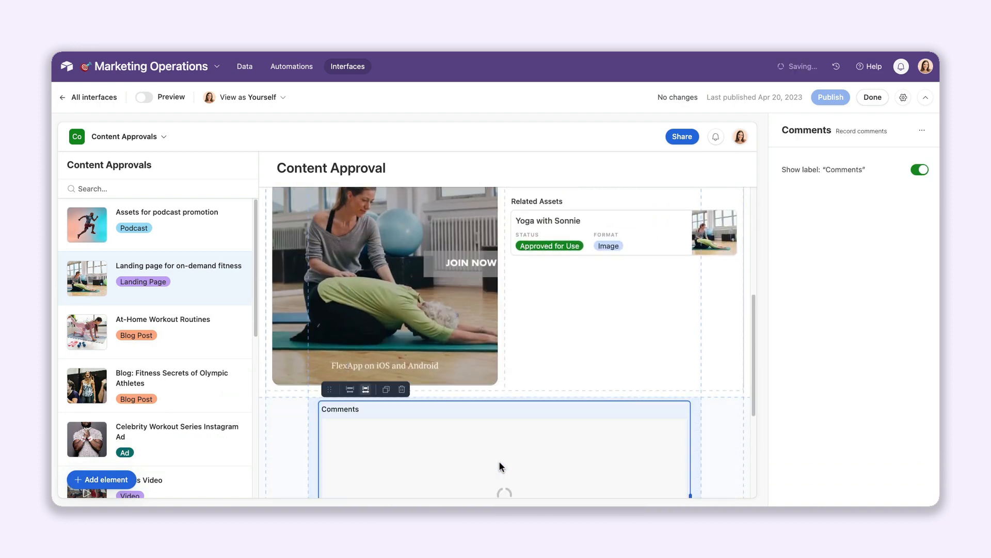
click(101, 480)
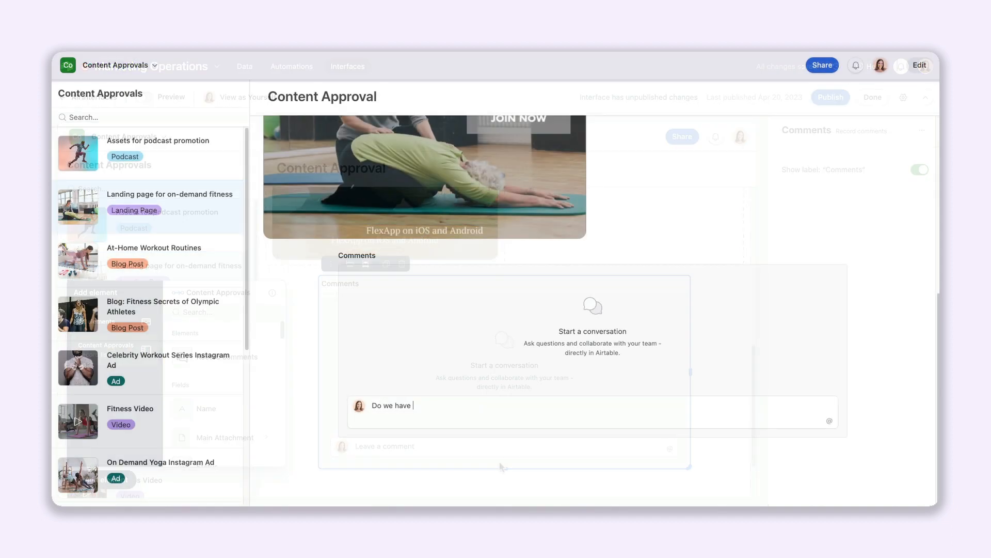
Step: Post a comment on Fitness Video tagging a teammate and asking for a :30 version
text(approval from all the in)
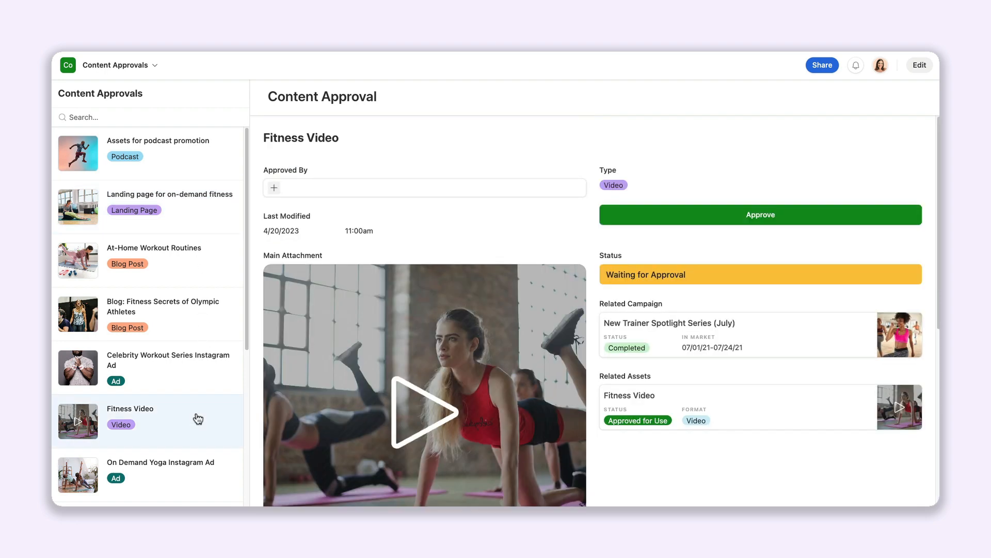
scroll(down, 3)
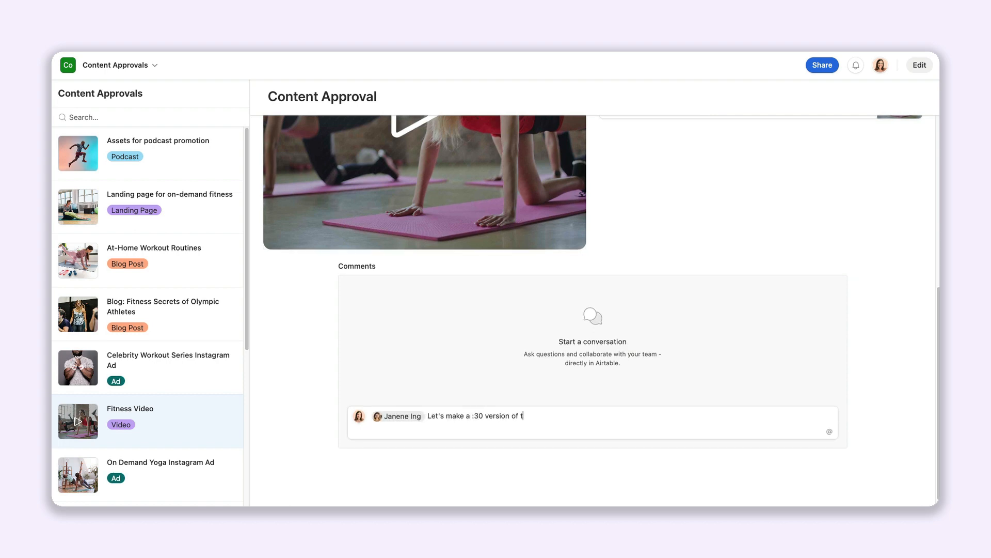
key(Return)
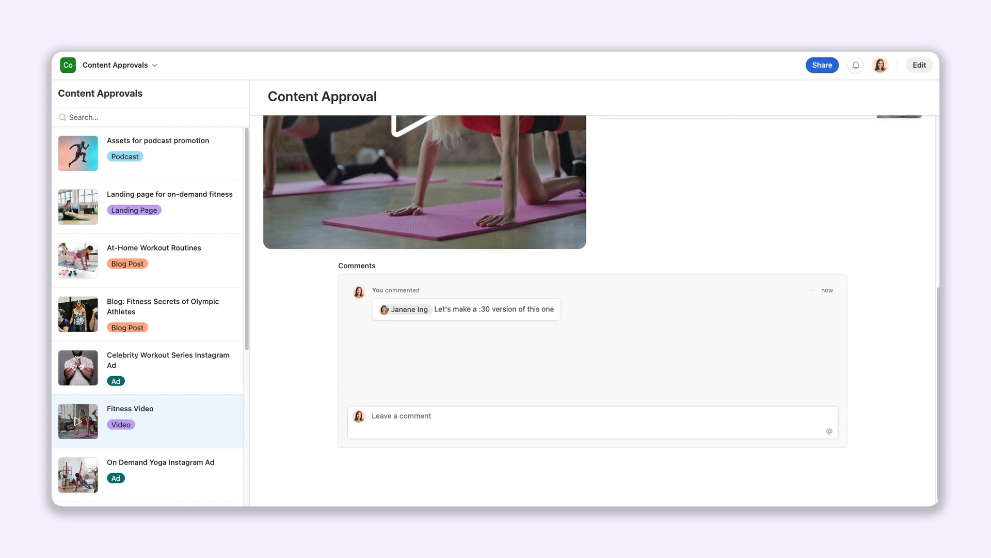
click(919, 65)
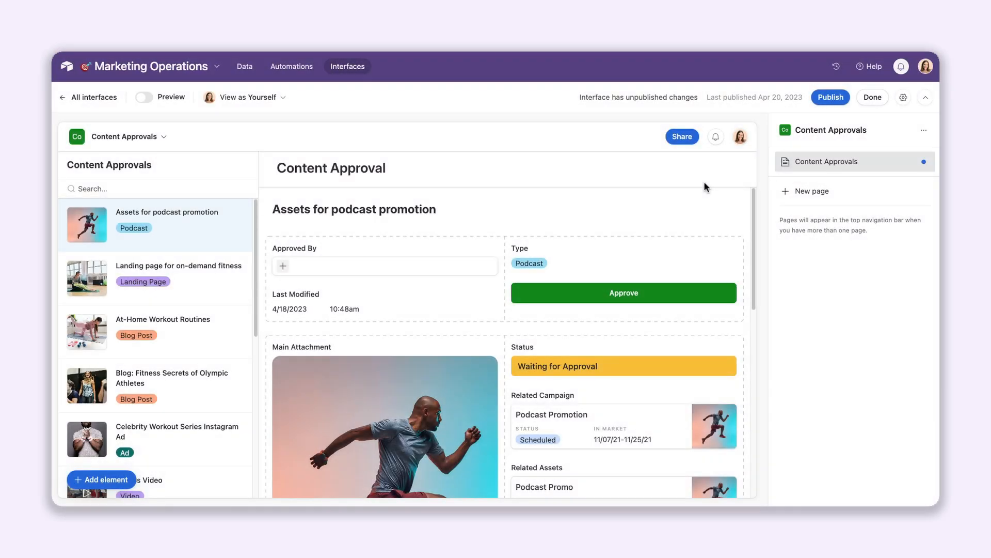
Step: Rename the Type field element's label to 'Asset Type'
click(623, 256)
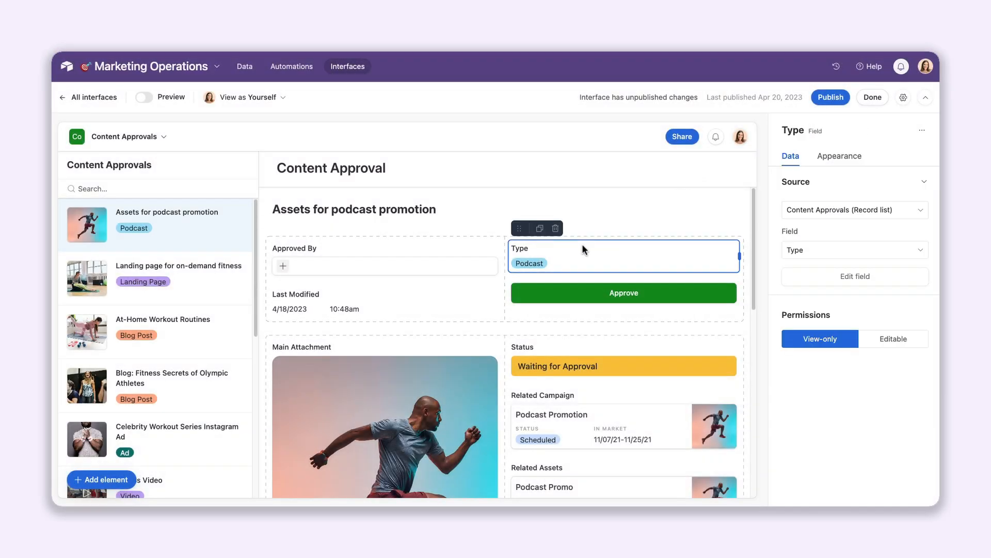
click(854, 249)
text(Asset)
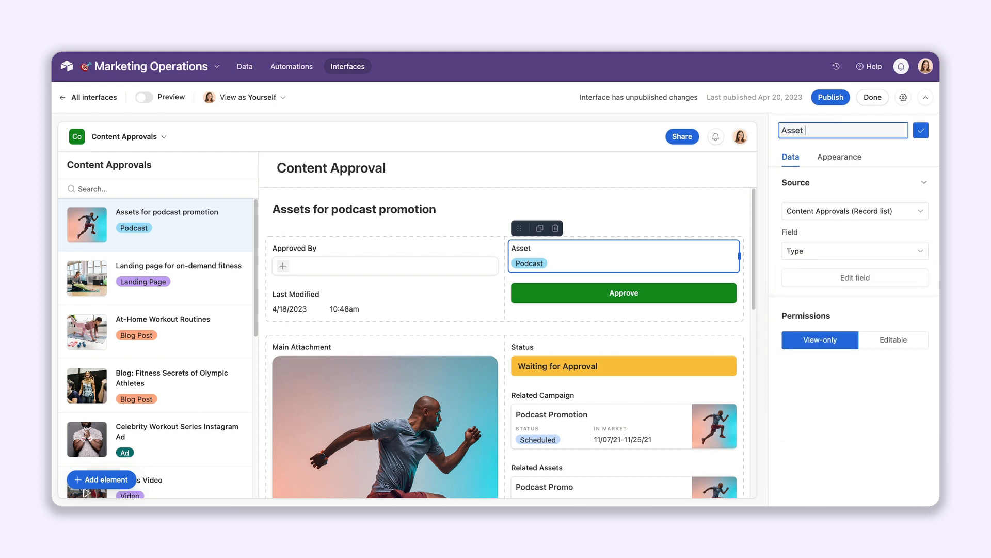
click(920, 130)
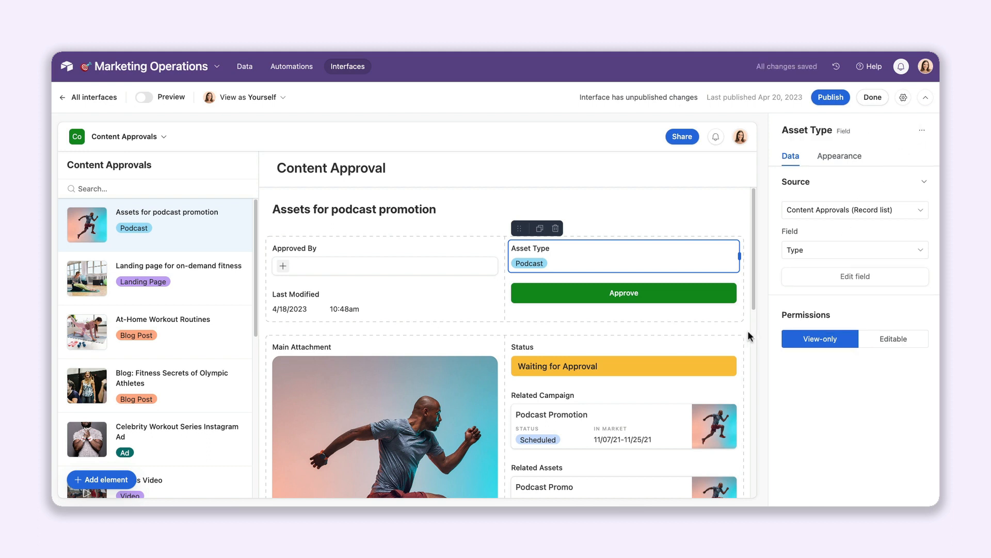
click(623, 366)
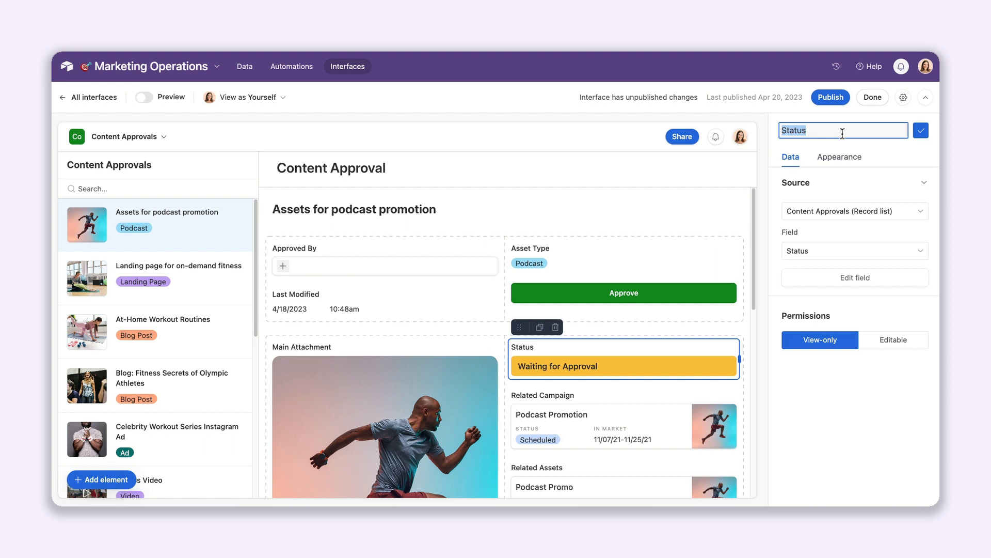
Step: Change the Status element's label to 'Status (update once reviewed, please)'
text((update once reviewed,)
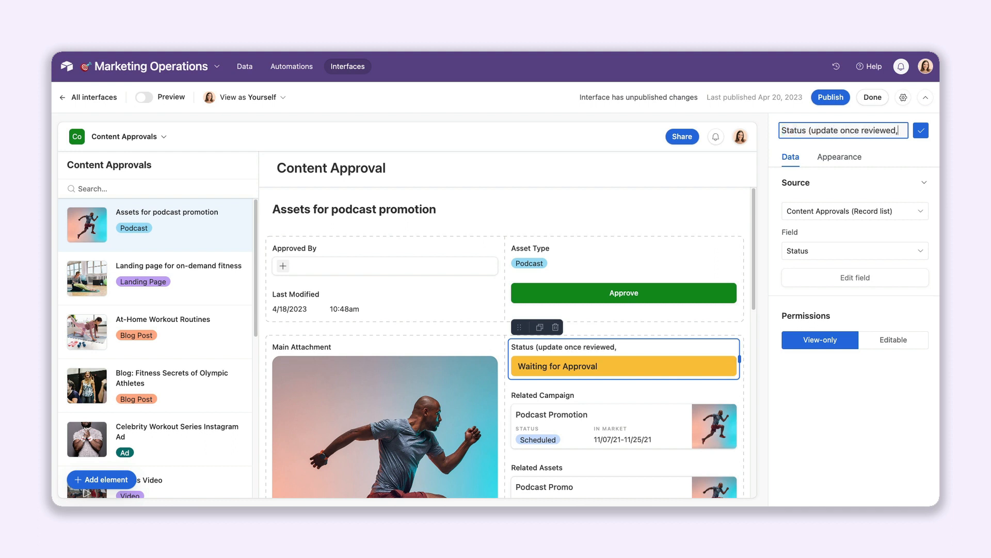
click(921, 130)
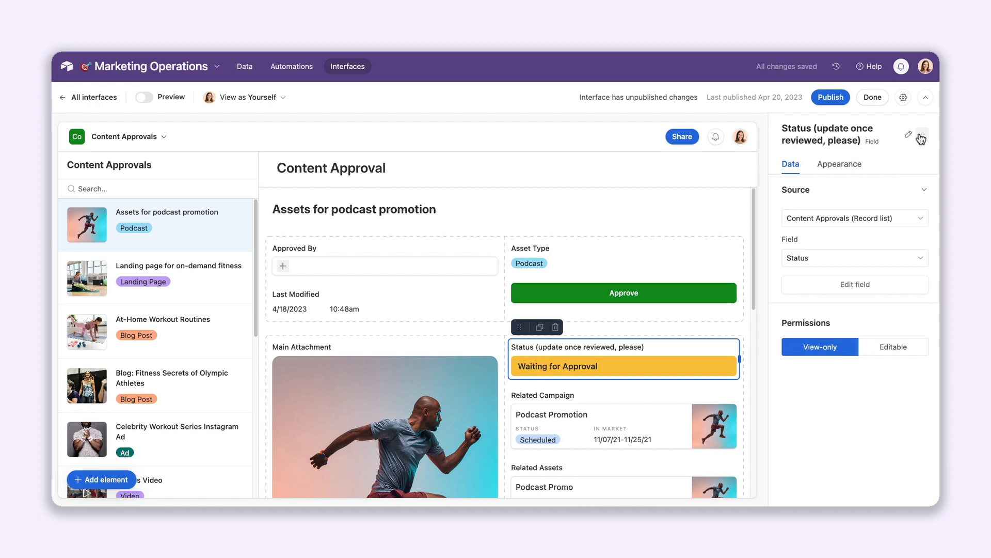
click(871, 97)
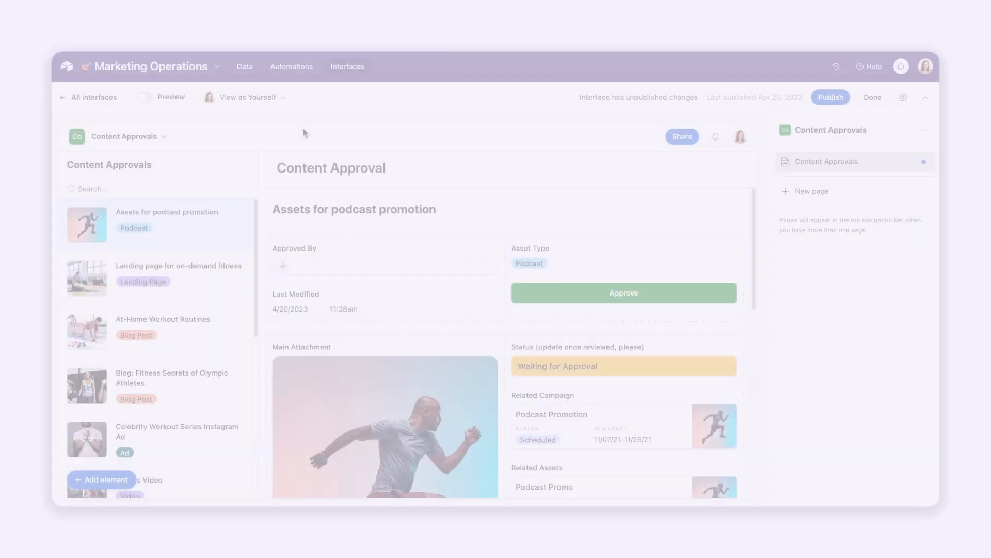
Step: Limit the Content Approvals record list to the viewer's records only
click(158, 164)
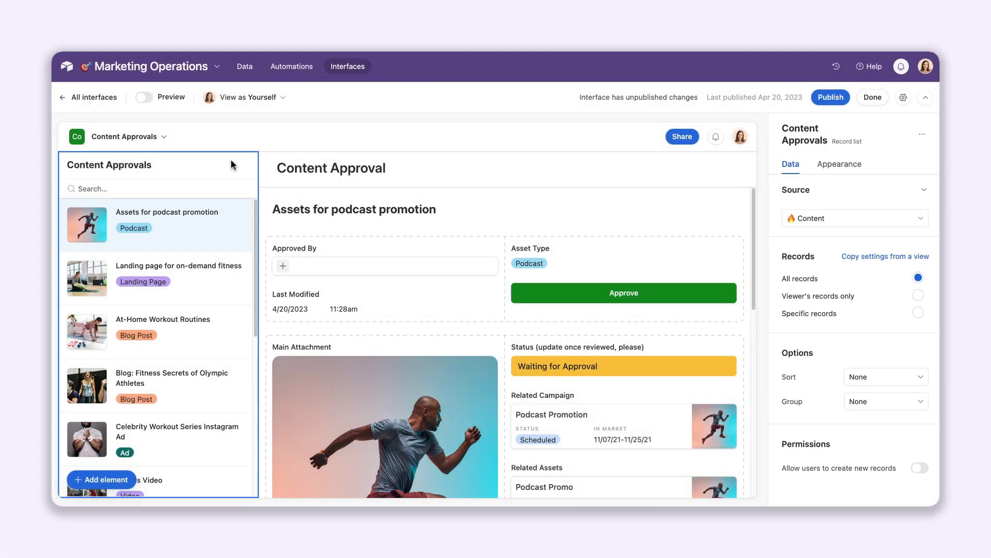
mouse_move(773, 280)
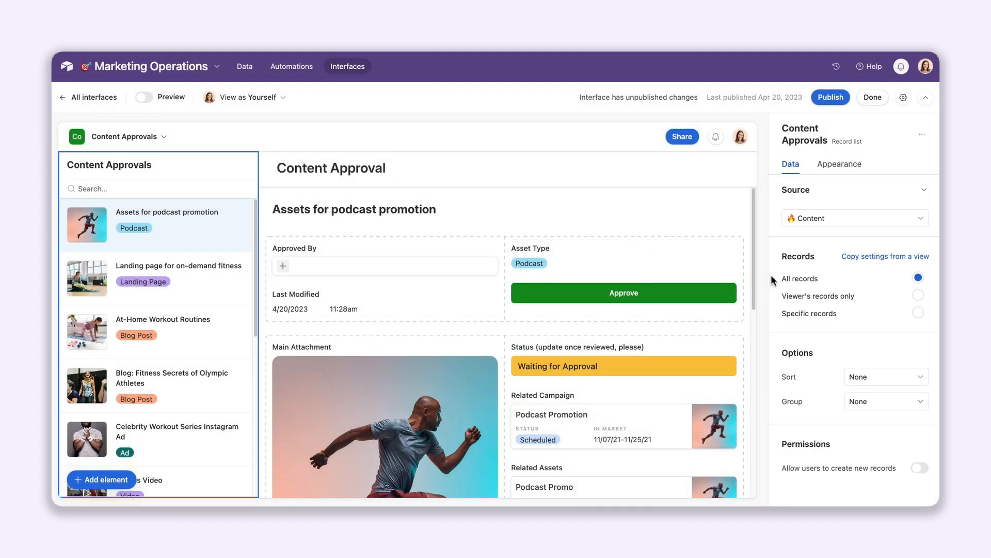
click(919, 296)
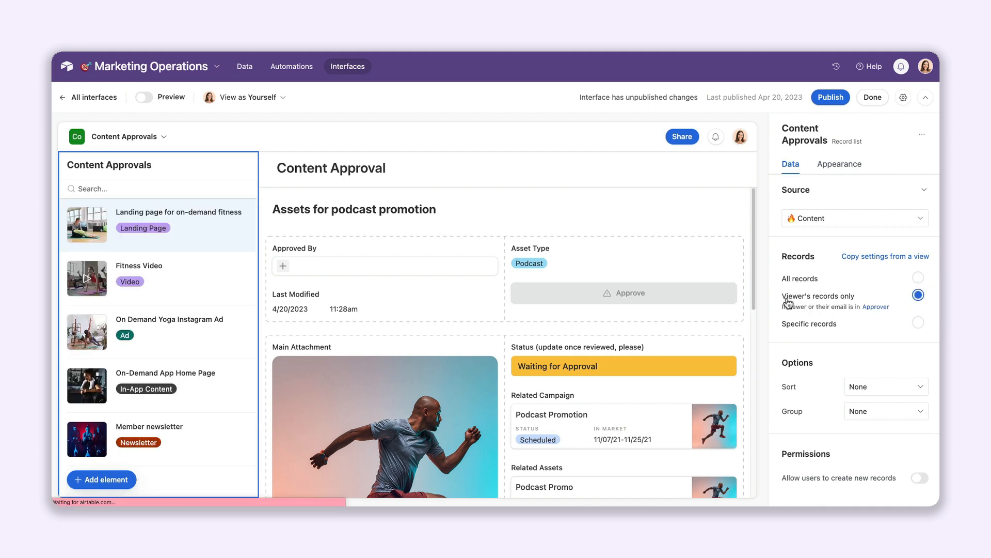
click(180, 212)
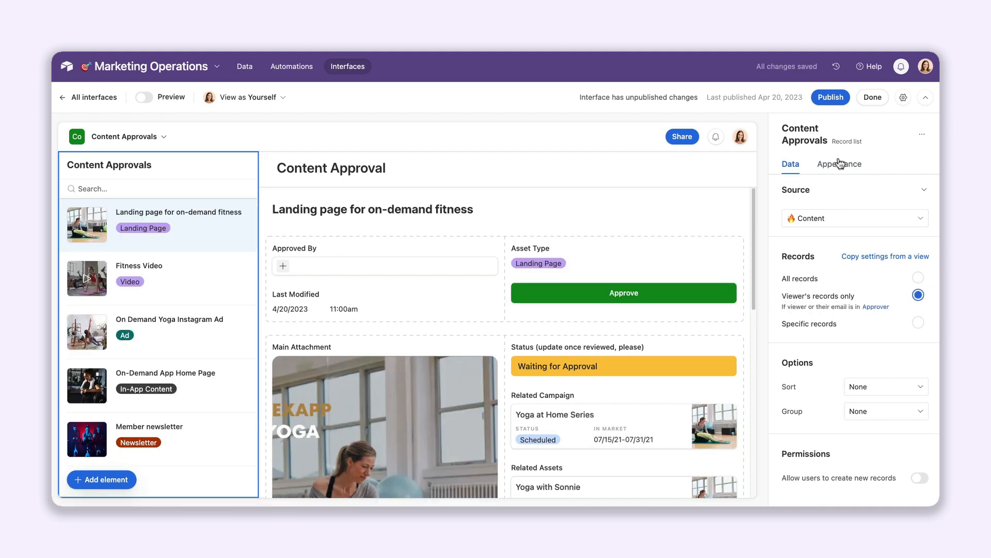
Step: Rename the record list to 'My Content Approvals'
click(806, 141)
text(My )
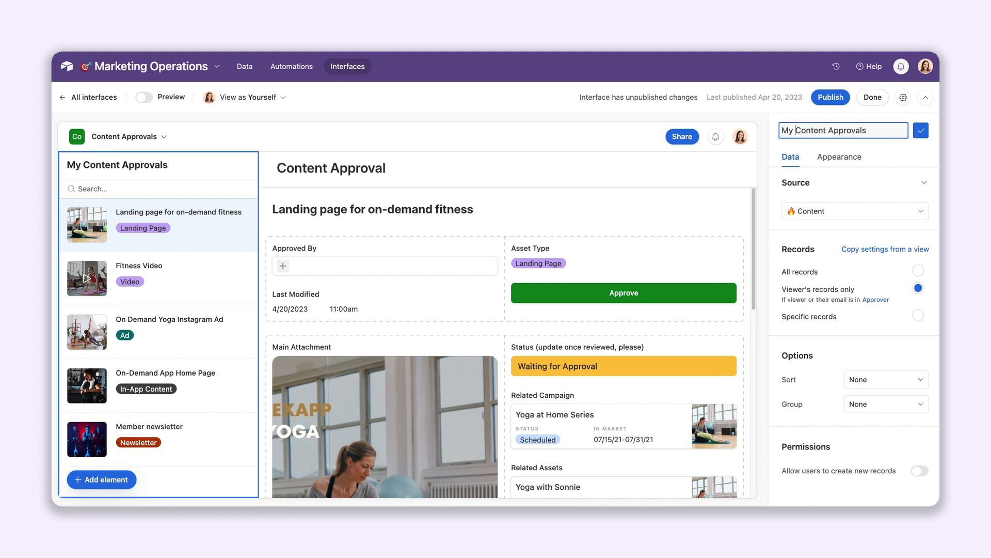
click(921, 130)
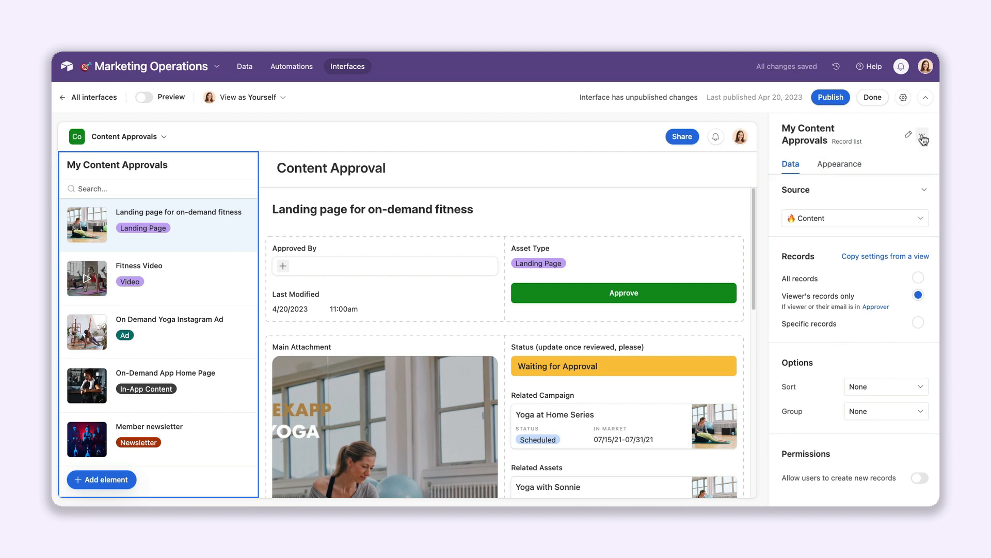
mouse_move(371, 111)
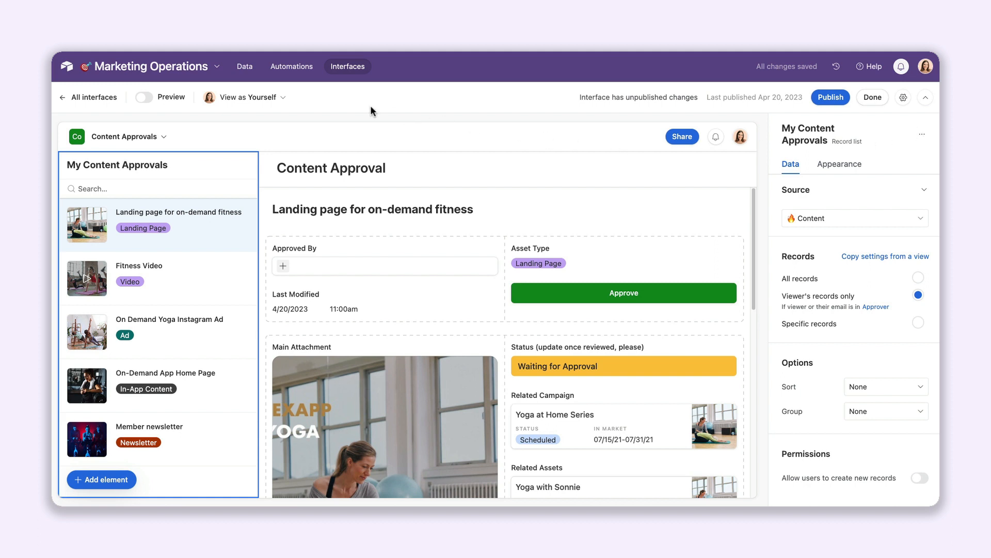
click(252, 96)
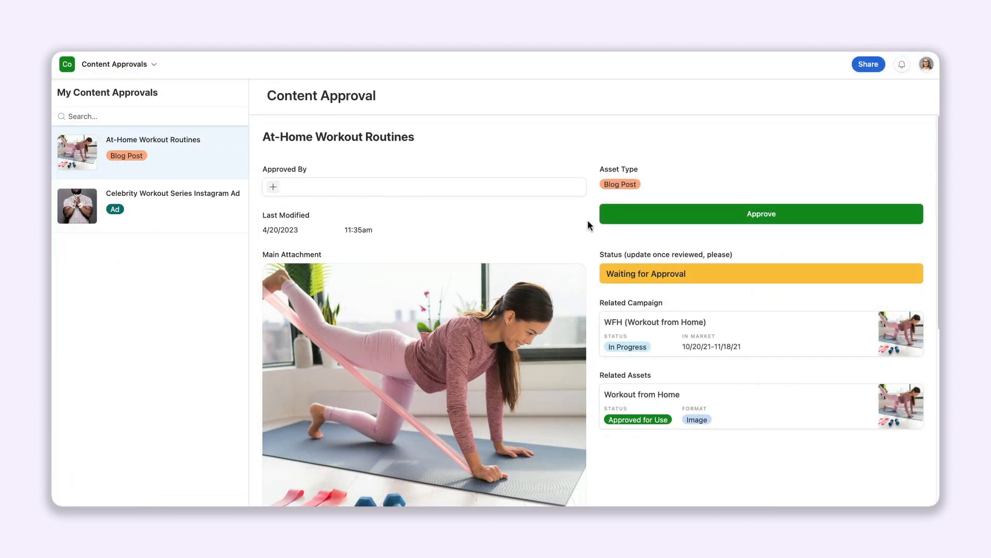
Step: Approve At-Home Workout Routines in preview, setting its status to Approved
click(761, 213)
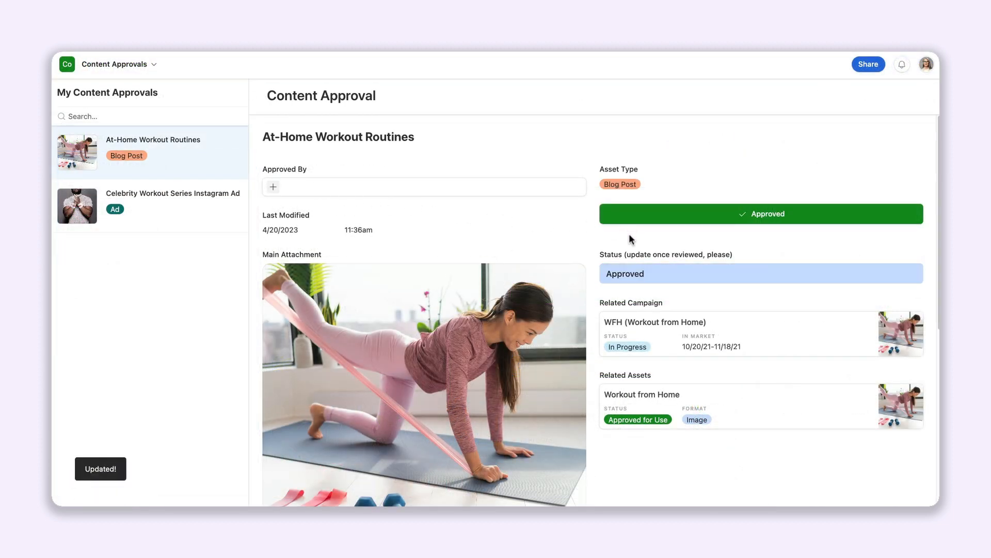